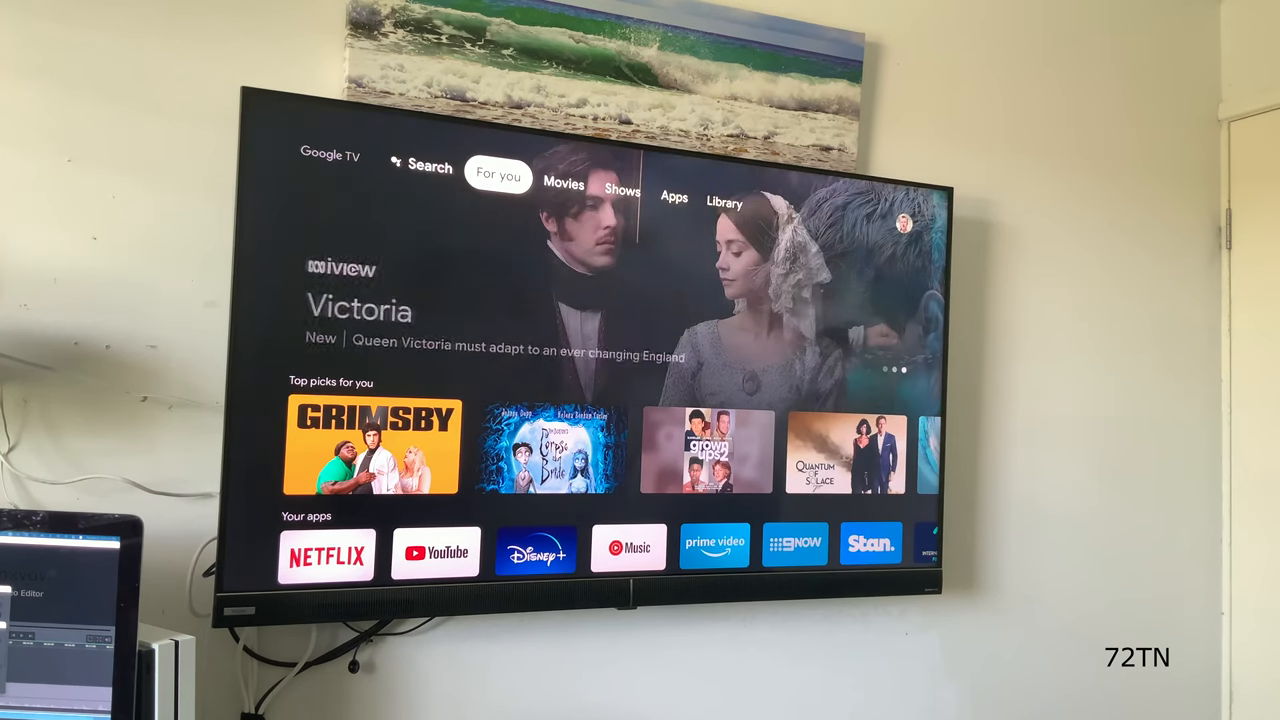
Step: Go to the Apps tab and scroll the Your apps row to Stan, a speed test app and a game
{"action": "left_click", "coordinate": [674, 196]}
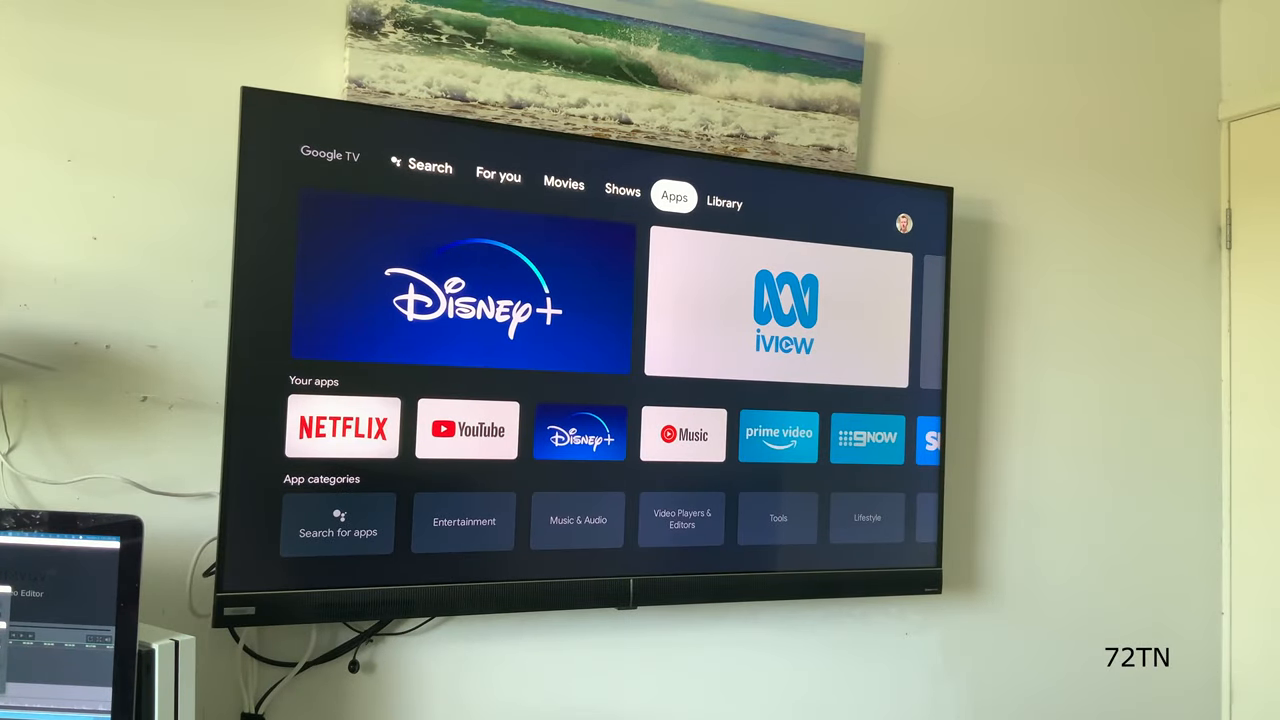
{"action": "scroll", "scroll_direction": "down", "scroll_amount": 3}
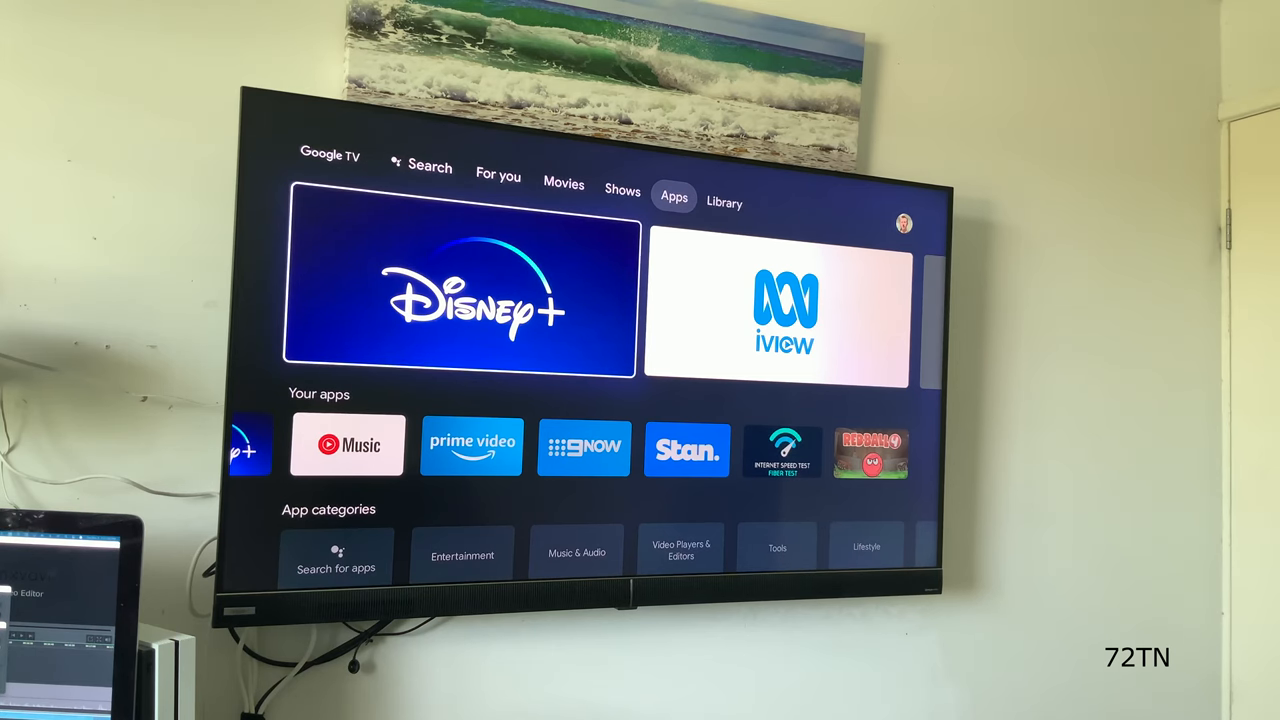
{"action": "scroll", "scroll_direction": "down", "scroll_amount": 3}
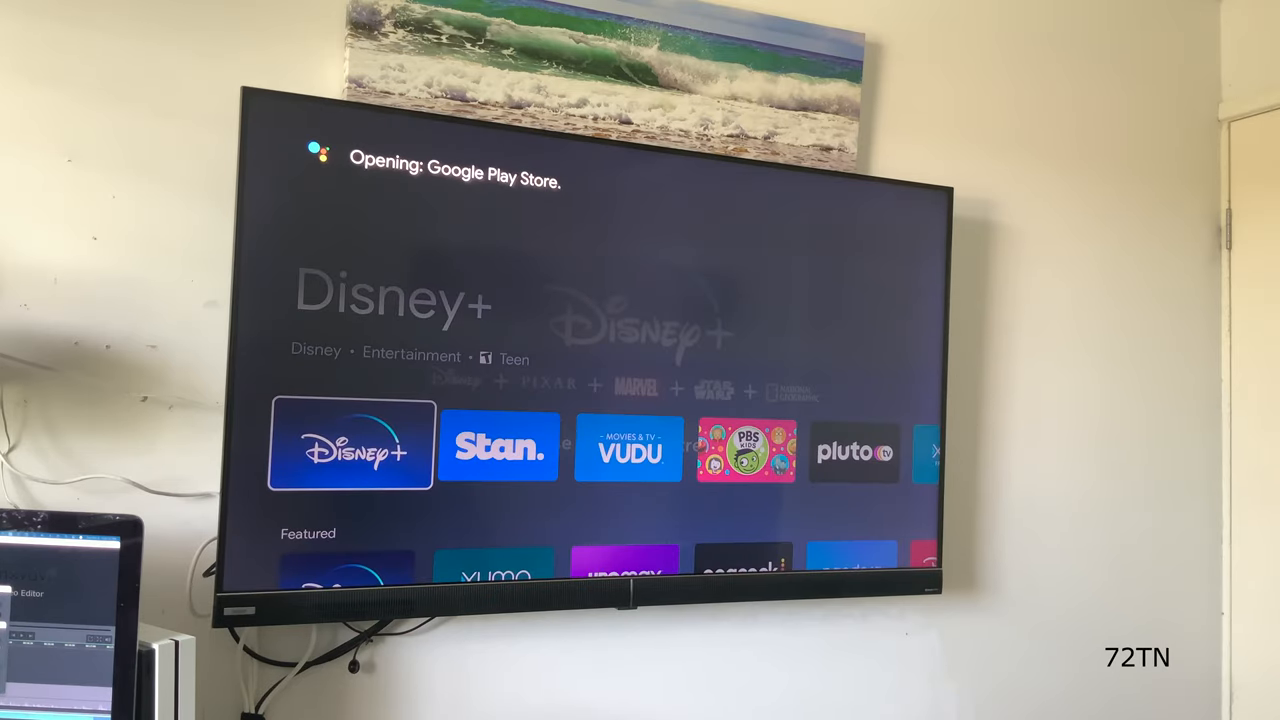
Step: Scroll down the Play Store's Featured and streaming rows, then return to the Disney+ highlight at the top
{"action": "scroll", "scroll_direction": "down", "scroll_amount": 3}
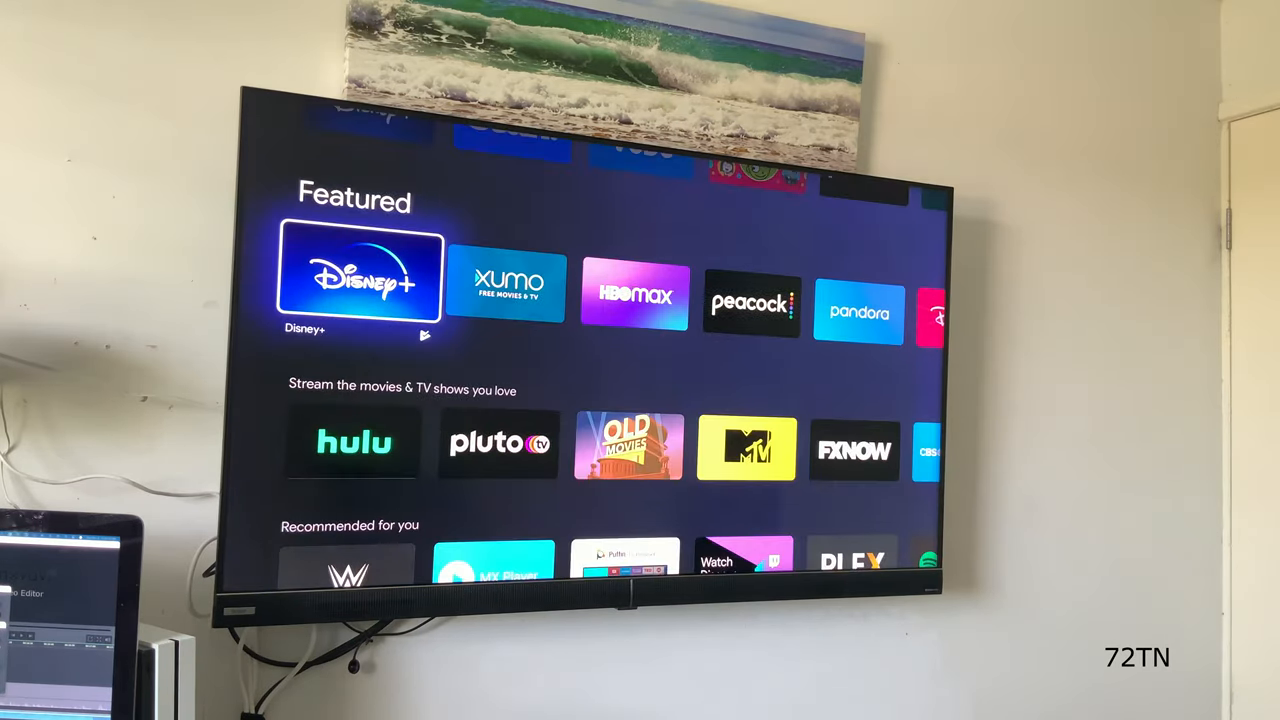
{"action": "left_click", "coordinate": [358, 275]}
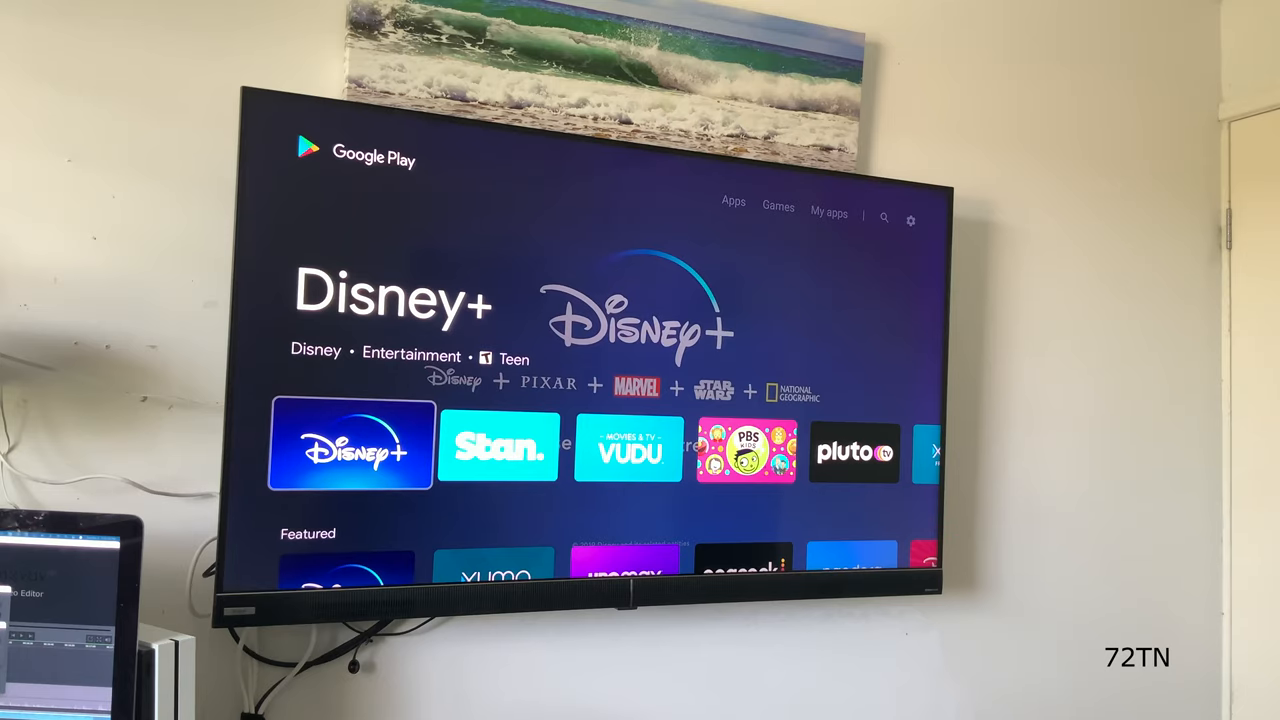